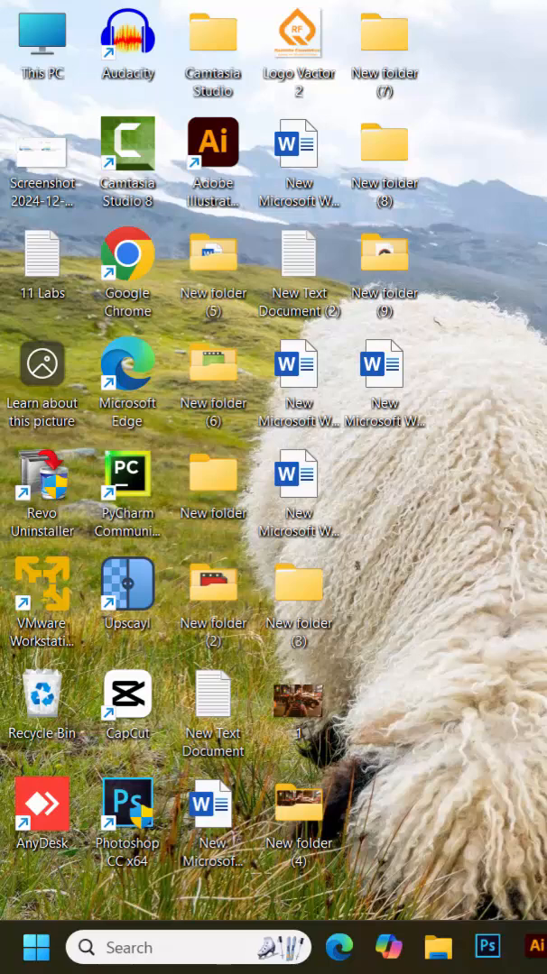
pyautogui.moveTo(457, 887)
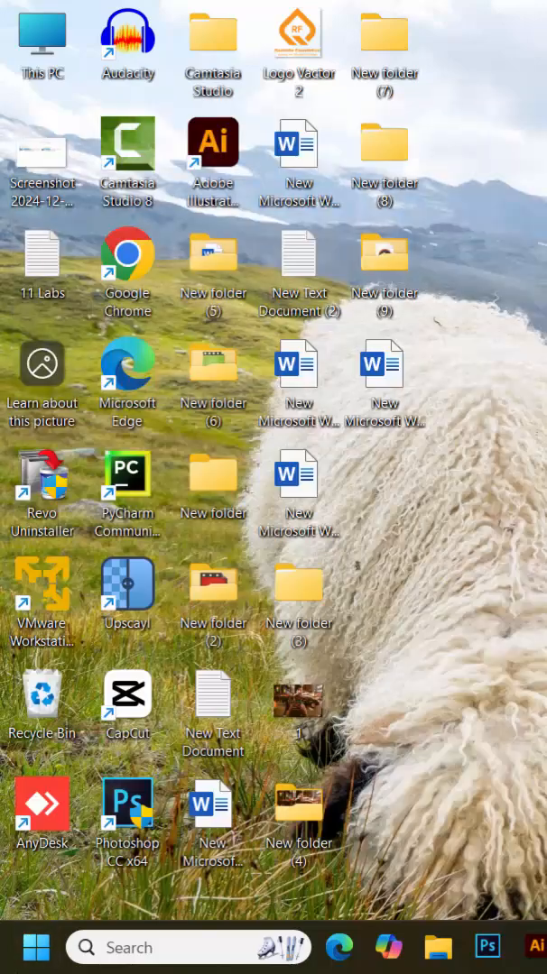
# Step: Search Start for 'view advanced system settings' to open System Properties on the Advanced tab
pyautogui.click(35, 947)
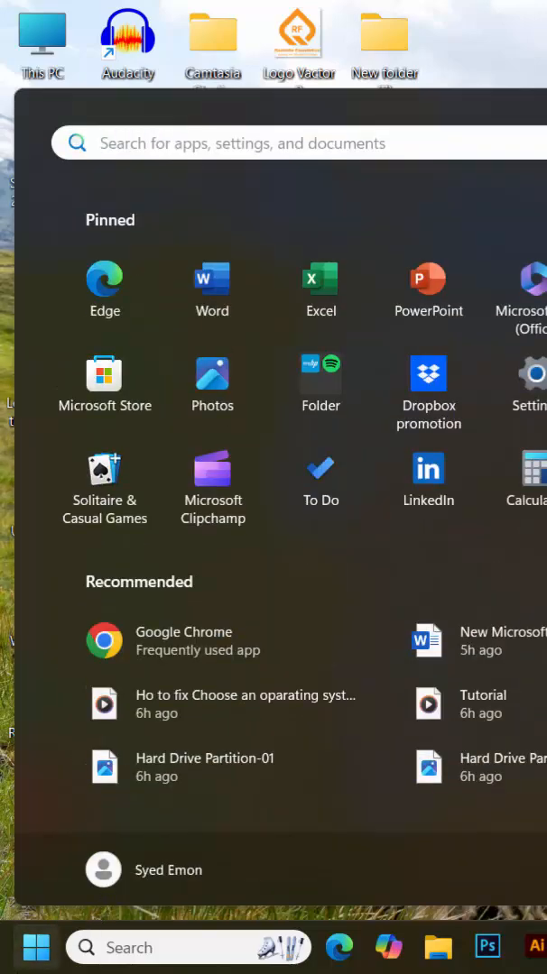
pyautogui.write('view')
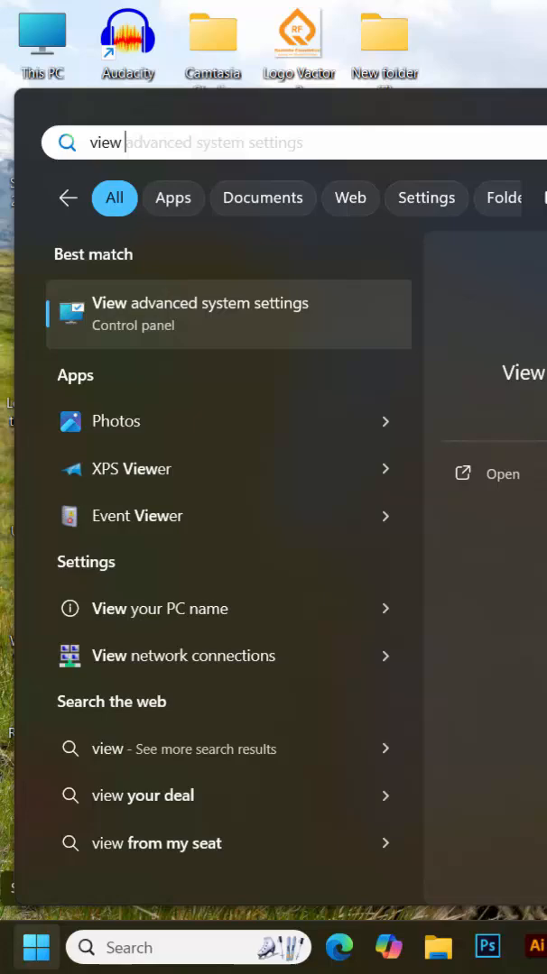
pyautogui.write('ad')
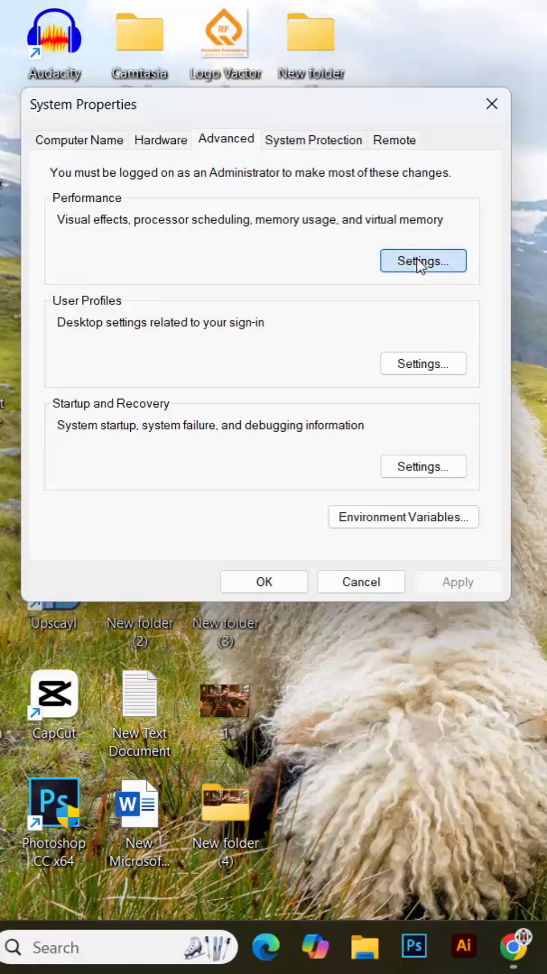
# Step: Choose 'Adjust for best performance' in Performance Options, confirm with OK, and close System Properties
pyautogui.click(422, 261)
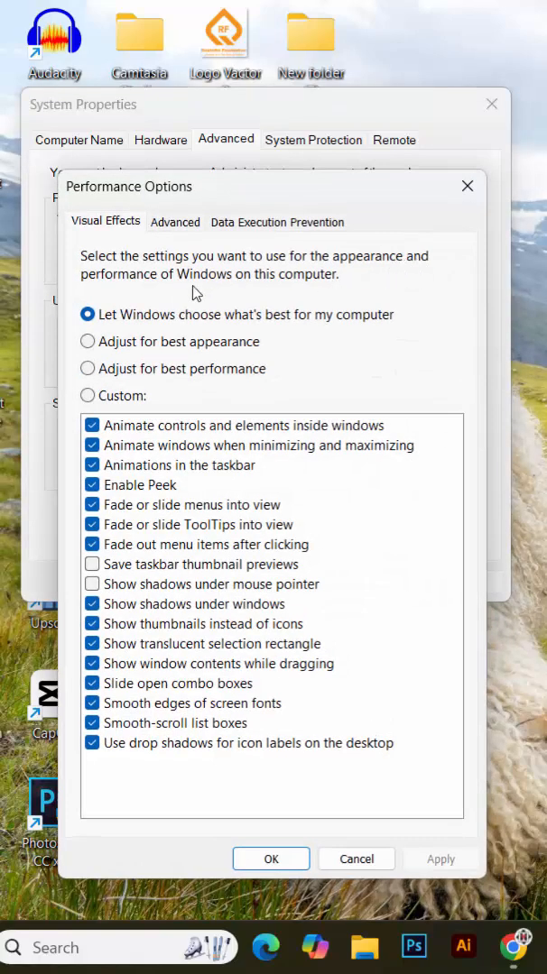
pyautogui.moveTo(384, 277)
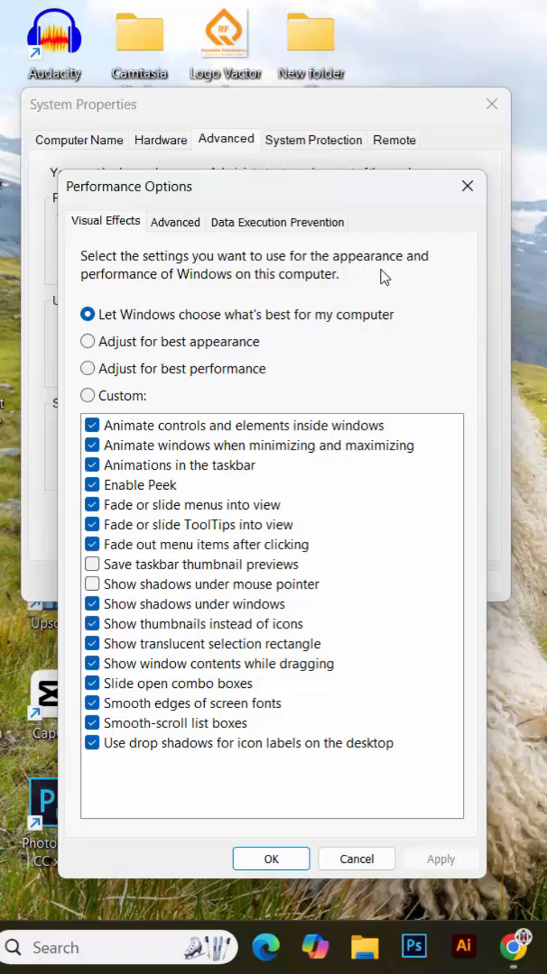
pyautogui.moveTo(171, 311)
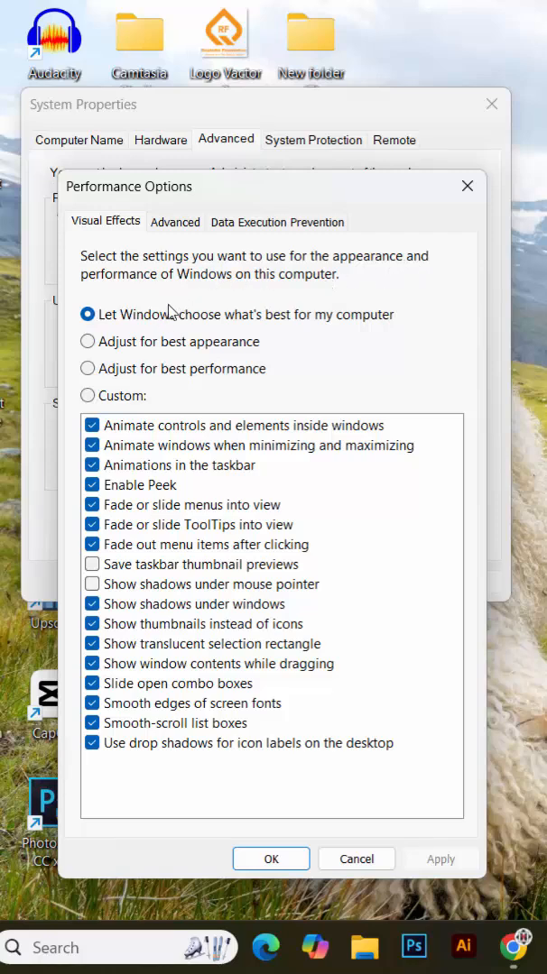
pyautogui.moveTo(140, 377)
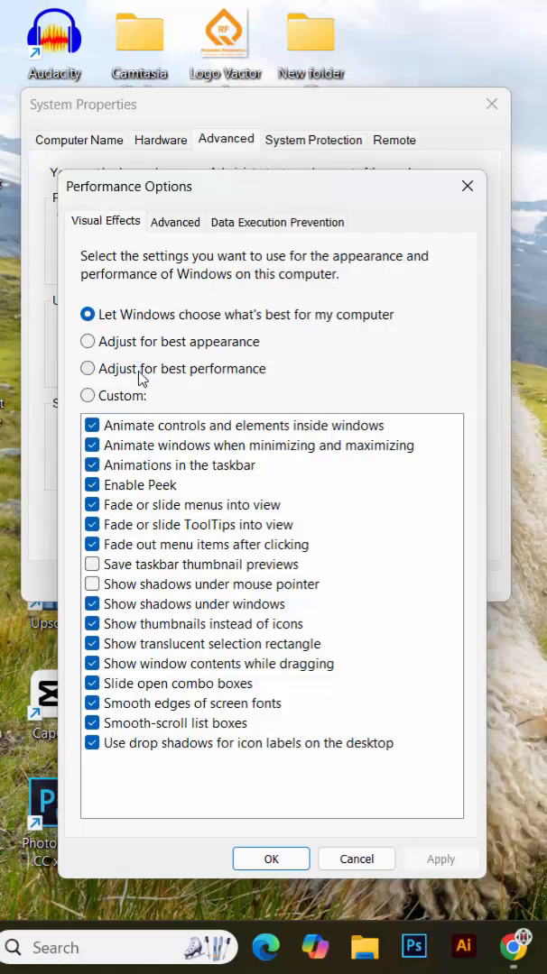
pyautogui.click(88, 368)
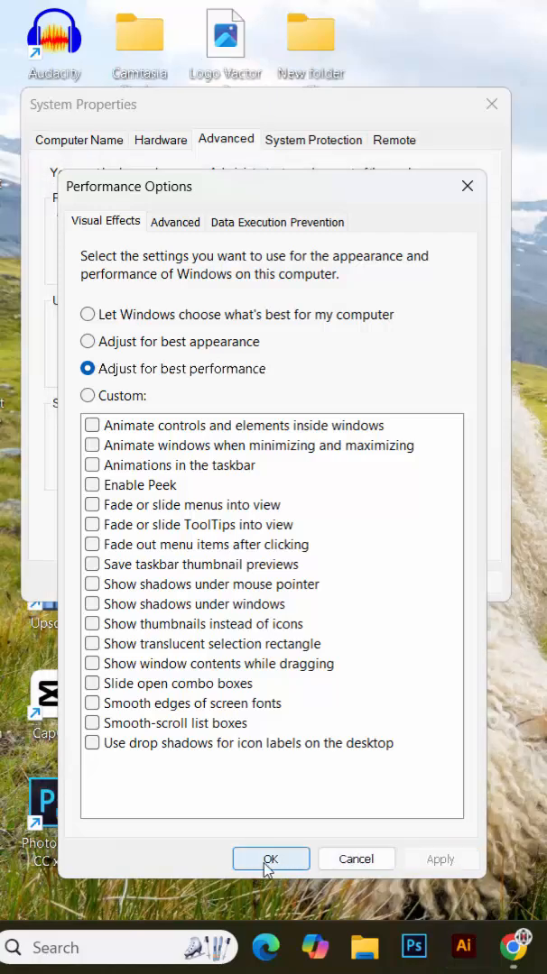
pyautogui.click(270, 858)
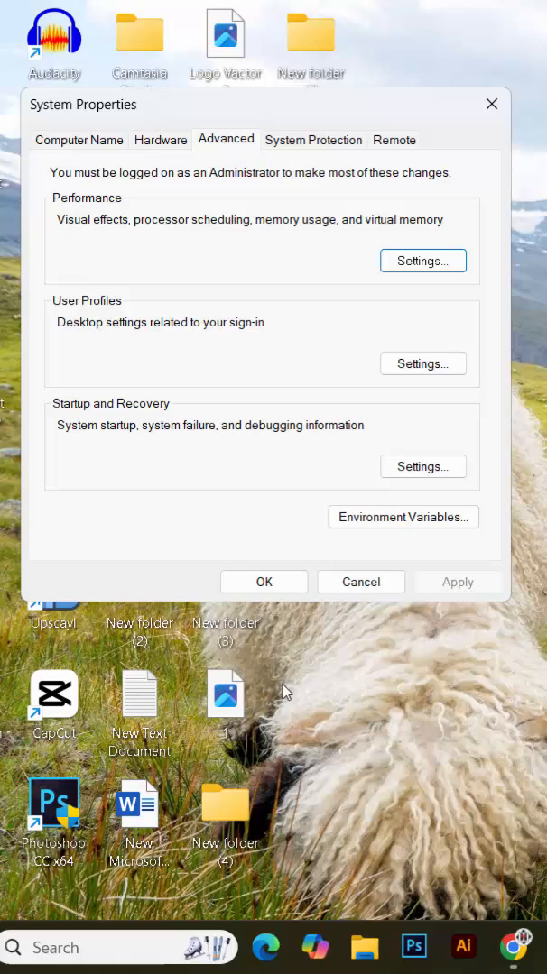
pyautogui.click(263, 581)
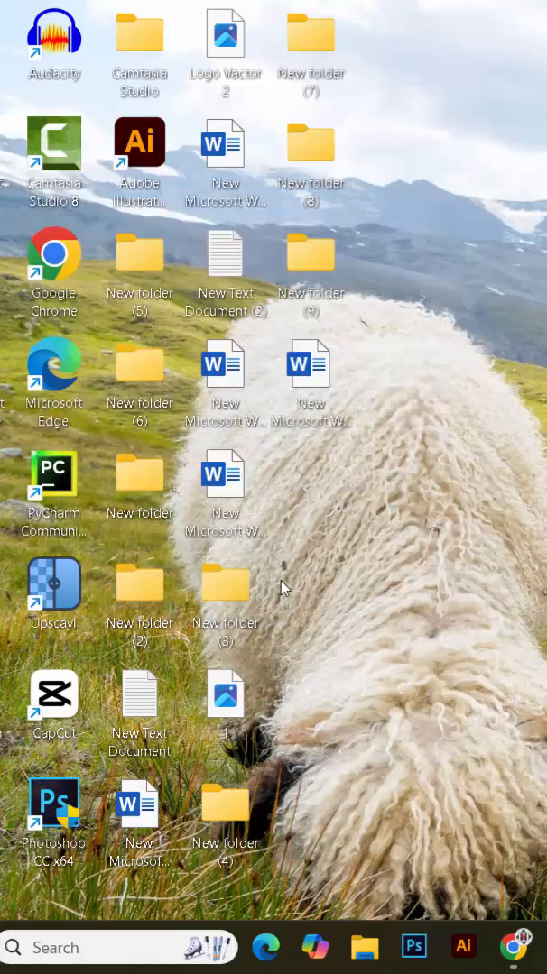